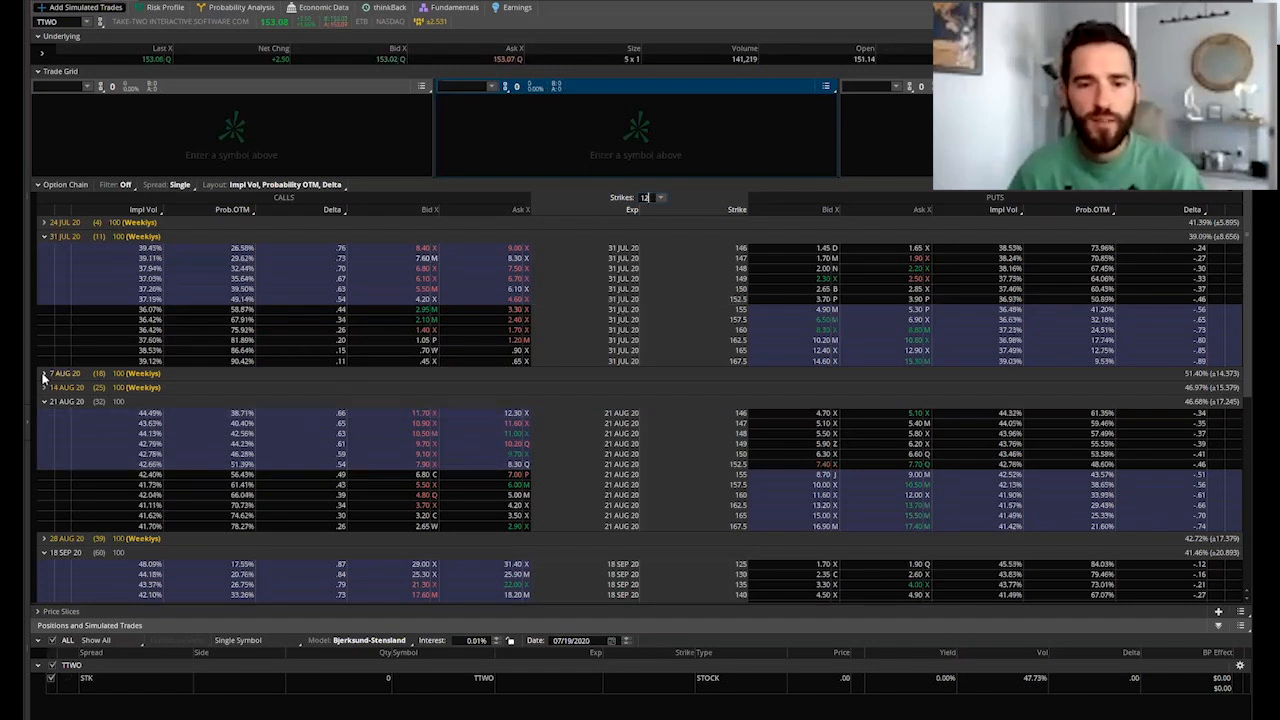
Step: Buy one TTWO 7 AUG 20 155 call and sell one July weekly call against it
left_click(44, 374)
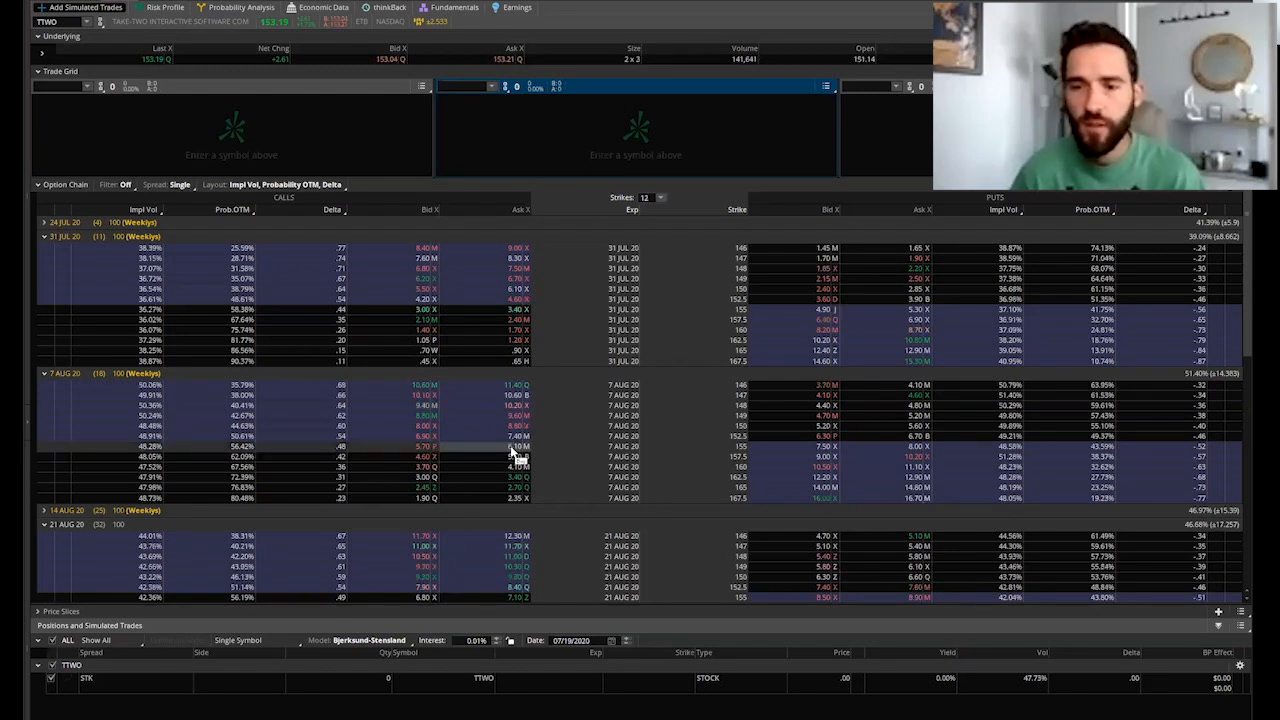
left_click(512, 446)
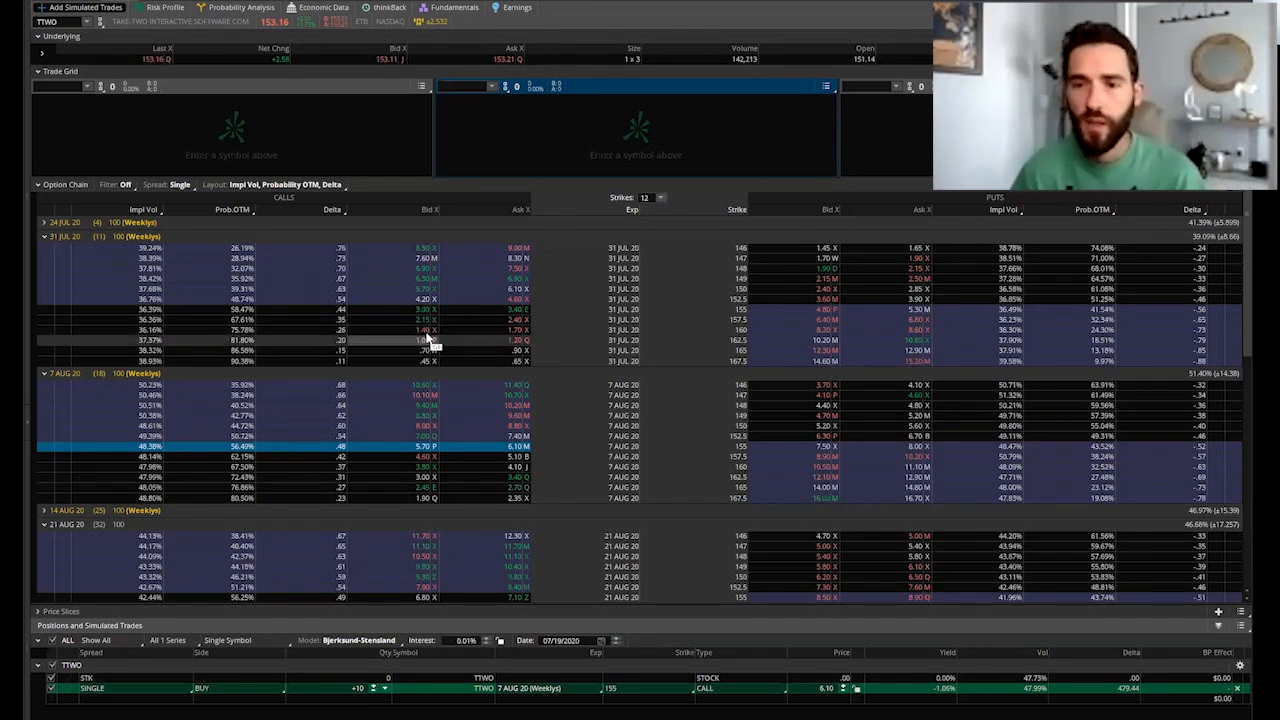
left_click(430, 340)
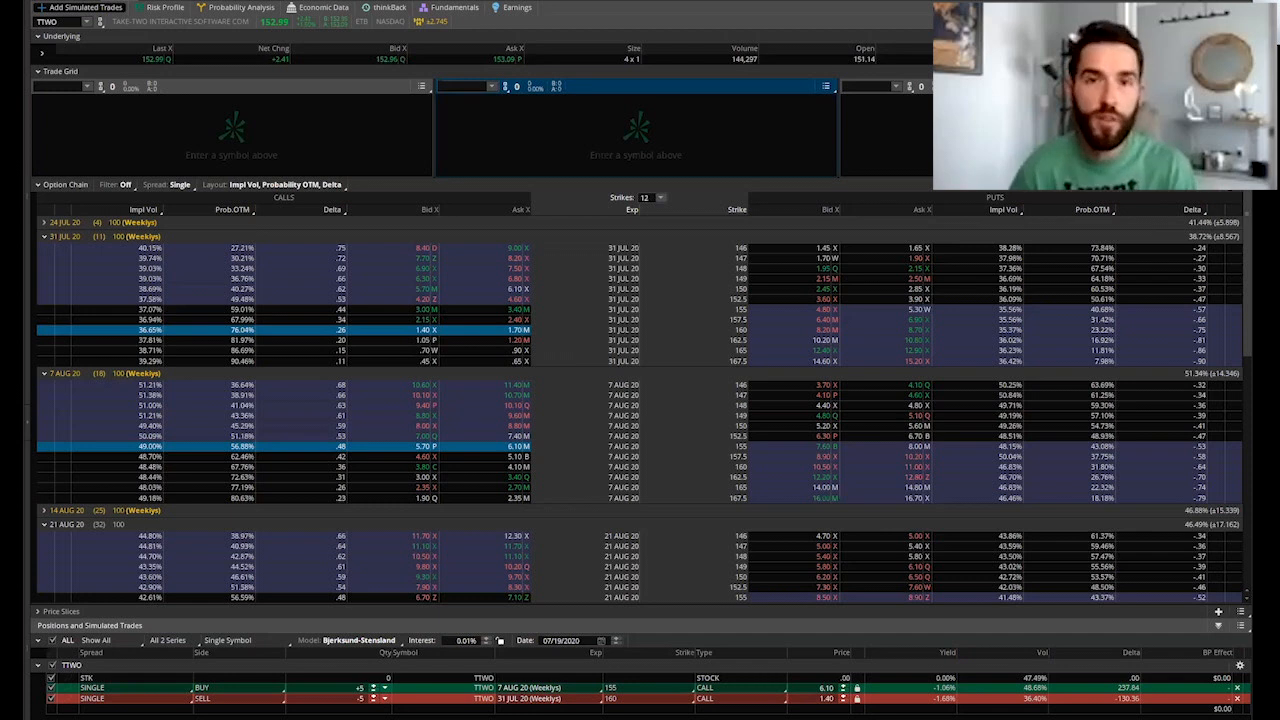
Step: Bring up the Risk Profile graph for the TTWO diagonal spread
left_click(164, 8)
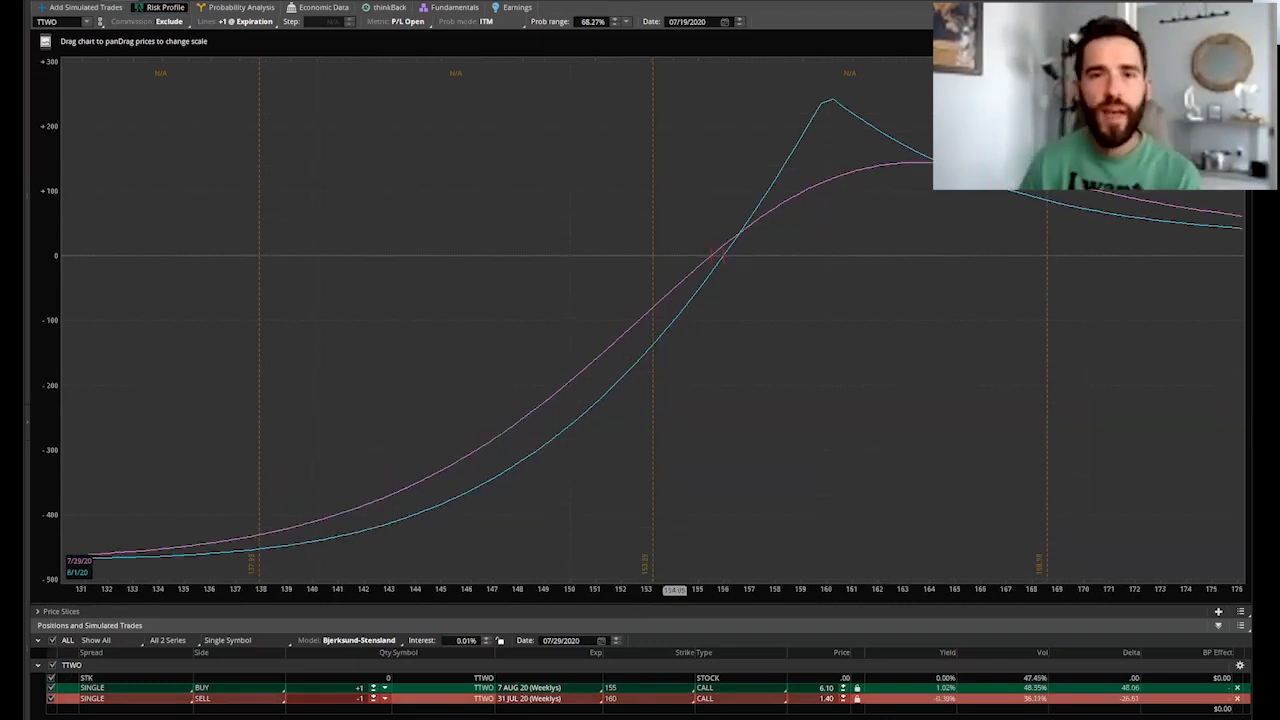
mouse_move(714, 240)
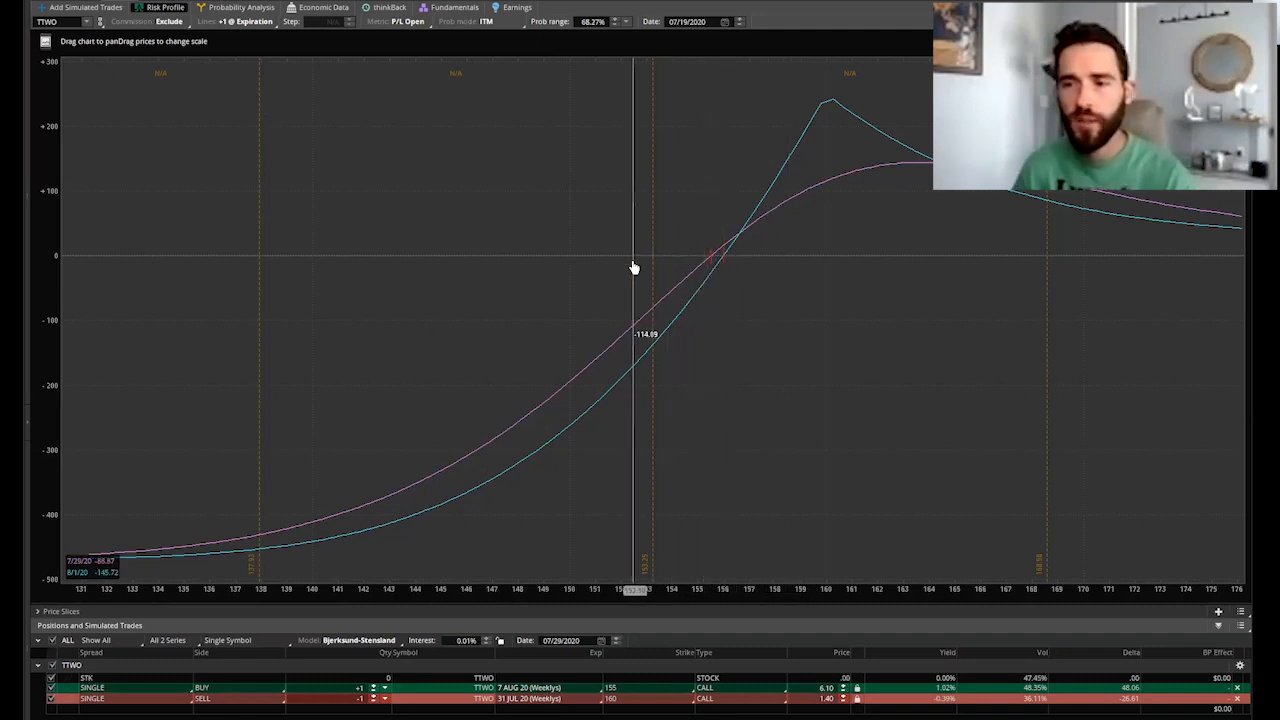
mouse_move(728, 216)
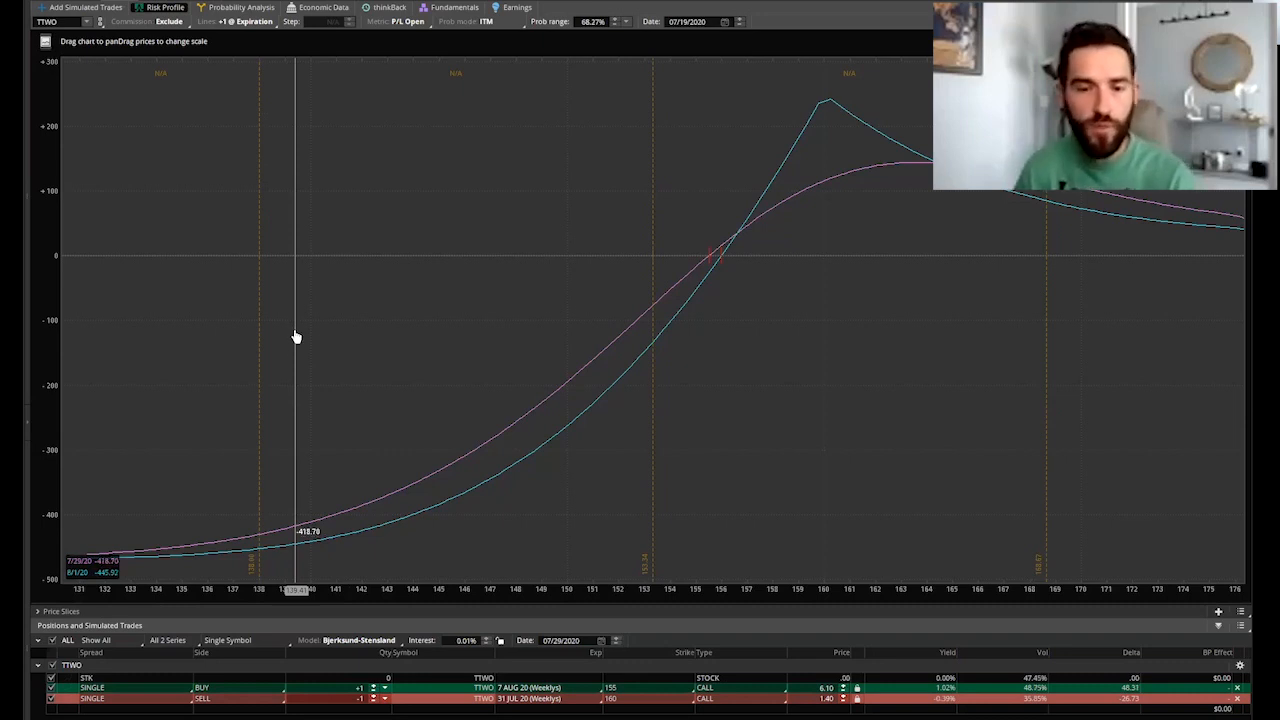
mouse_move(636, 328)
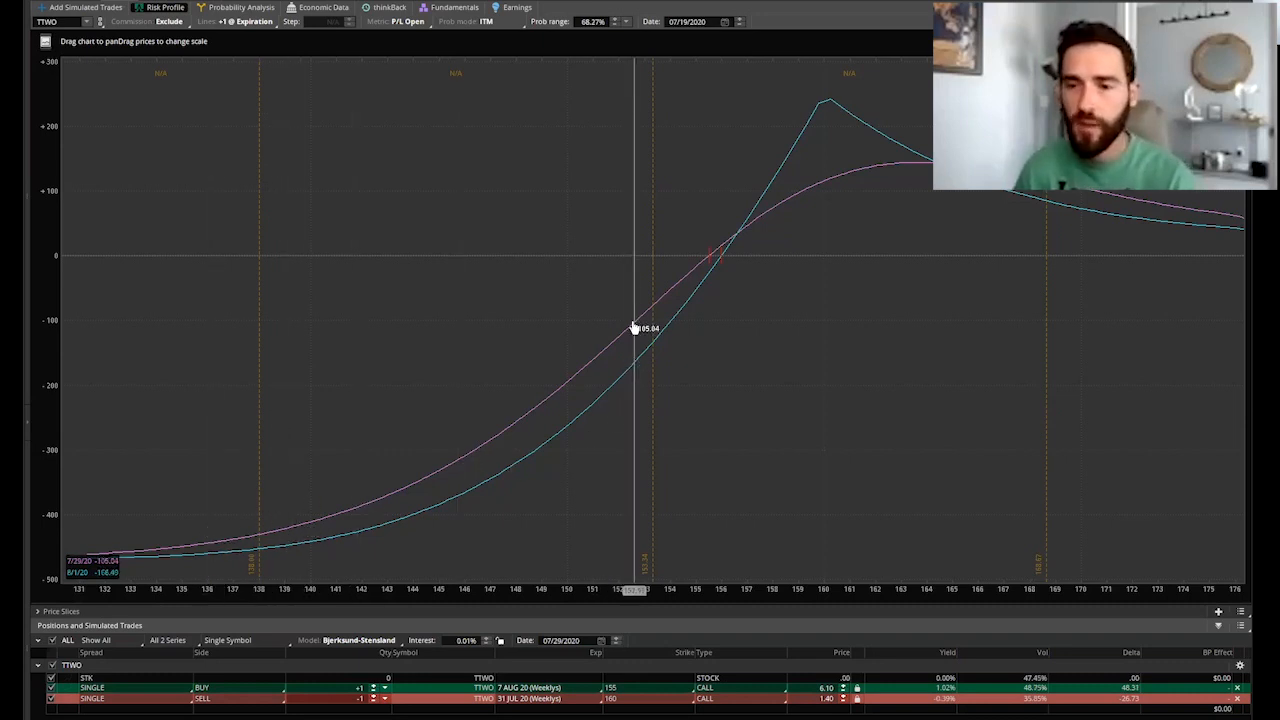
mouse_move(658, 264)
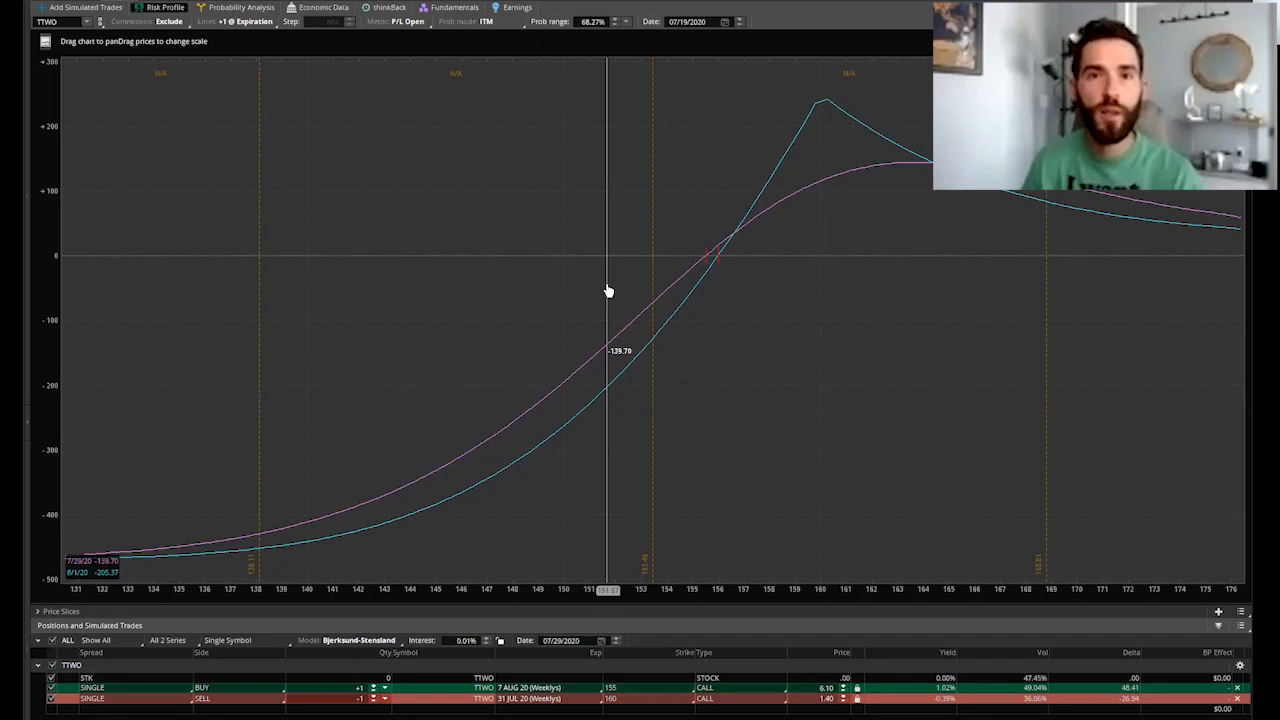
mouse_move(736, 260)
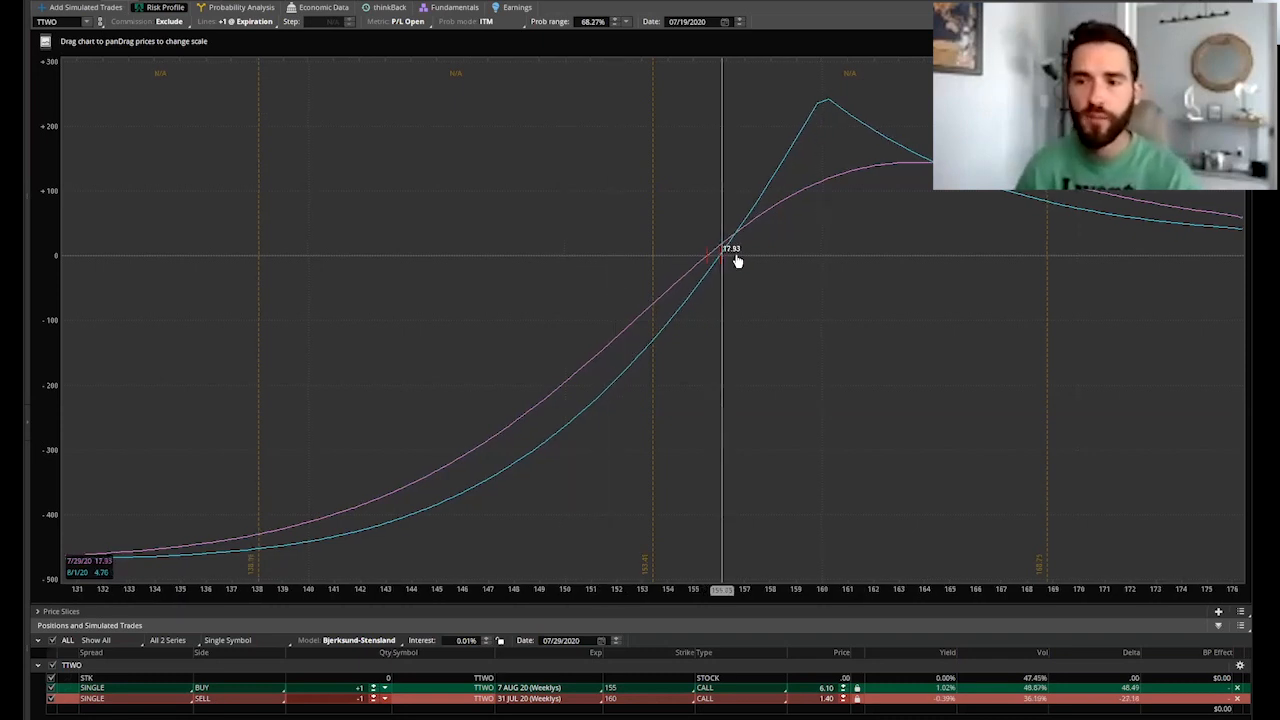
mouse_move(740, 260)
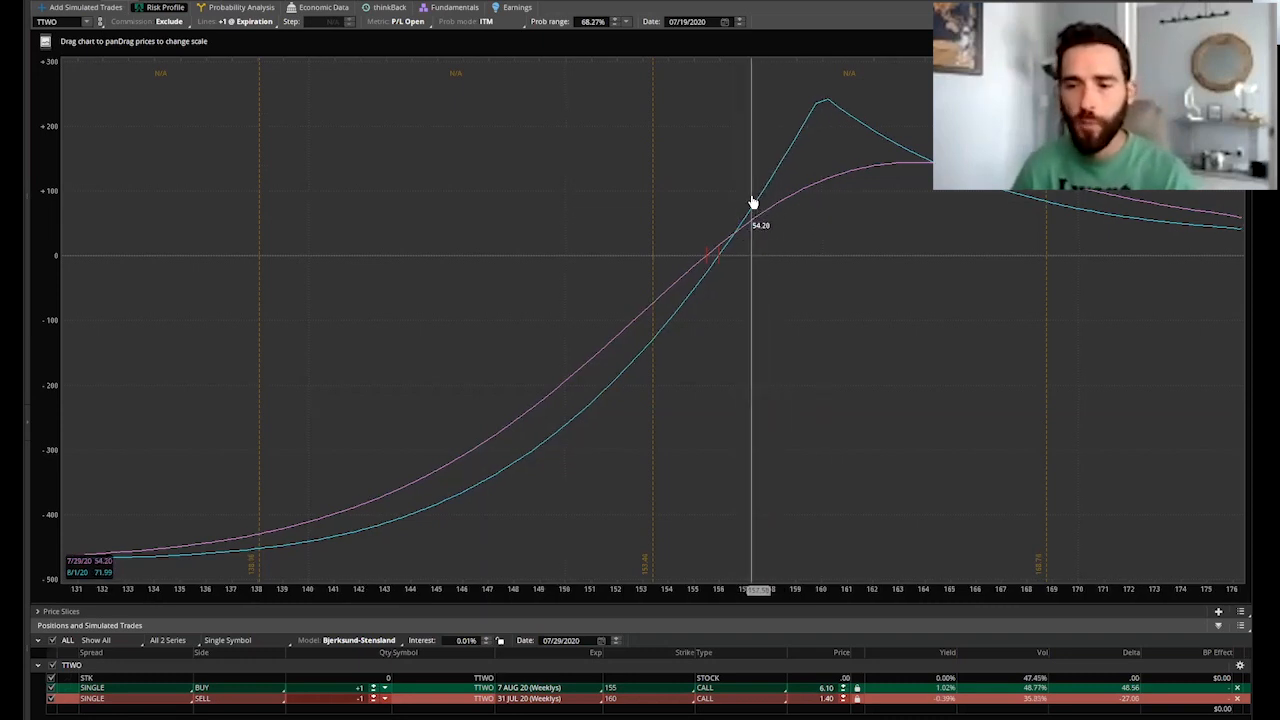
mouse_move(748, 196)
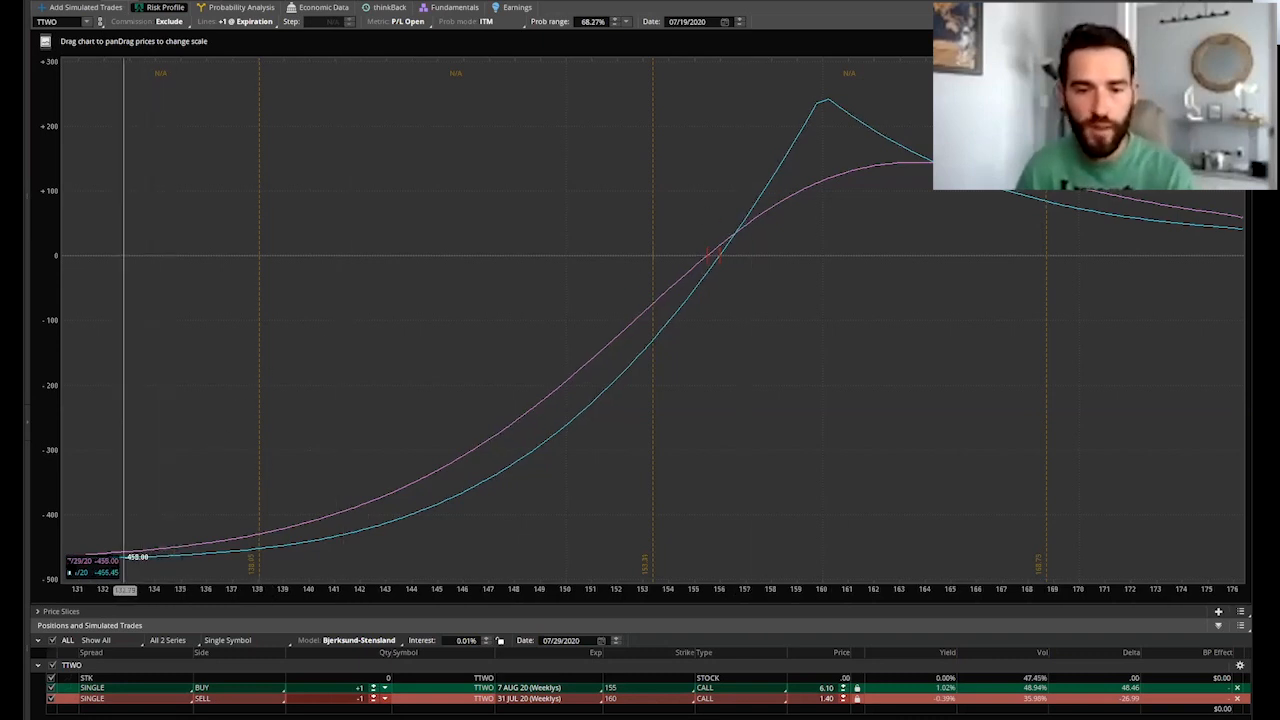
mouse_move(764, 190)
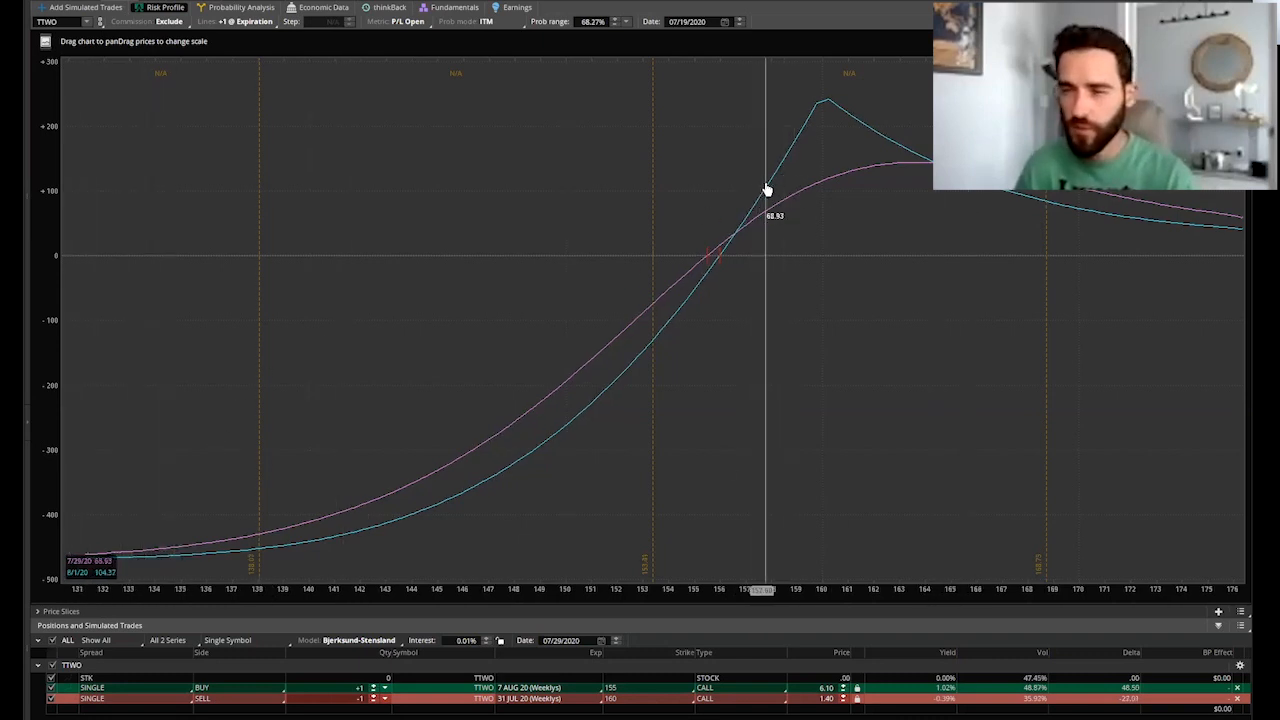